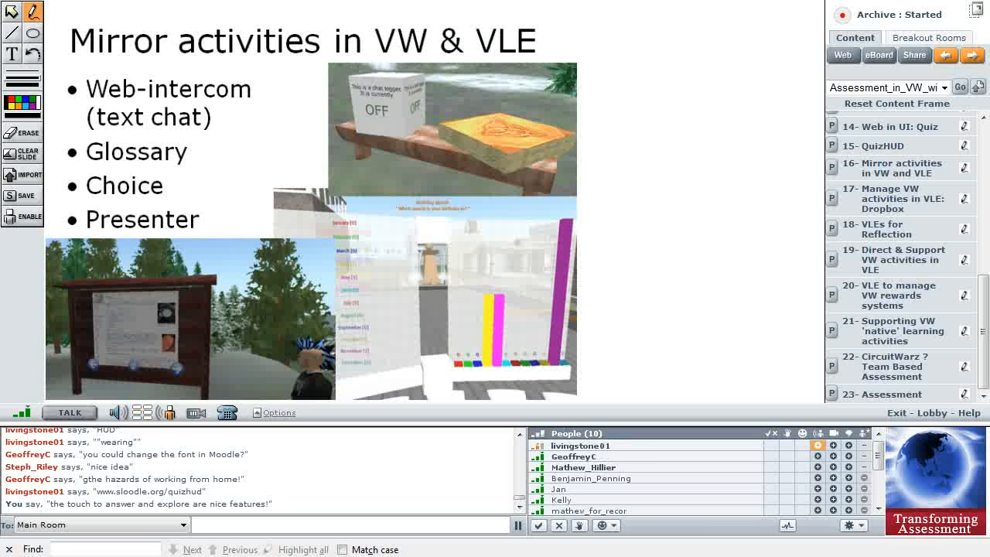
Show the 'Manage VW activities in VLE: Dropbox' slide, then the 'VLEs for Reflection' slide
left_click(888, 199)
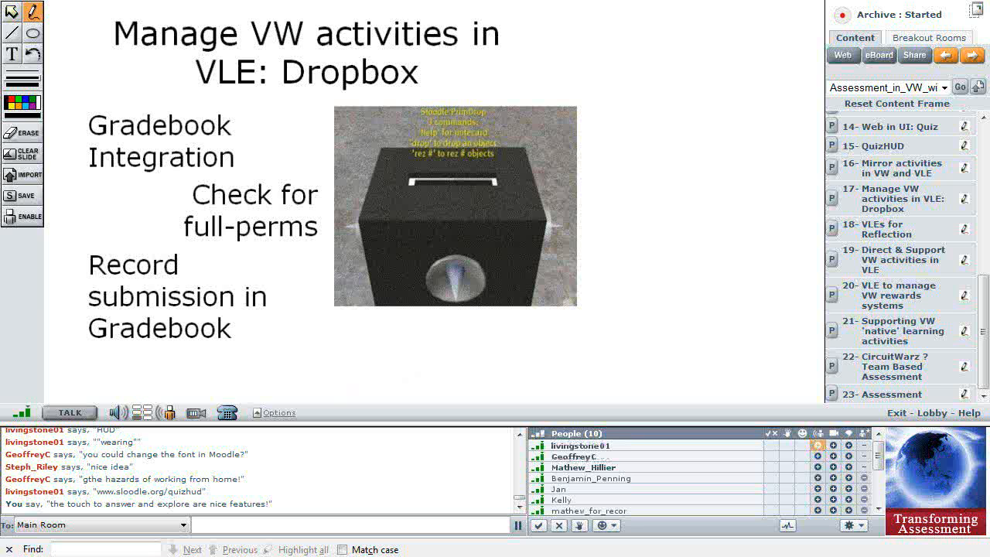
left_click(889, 229)
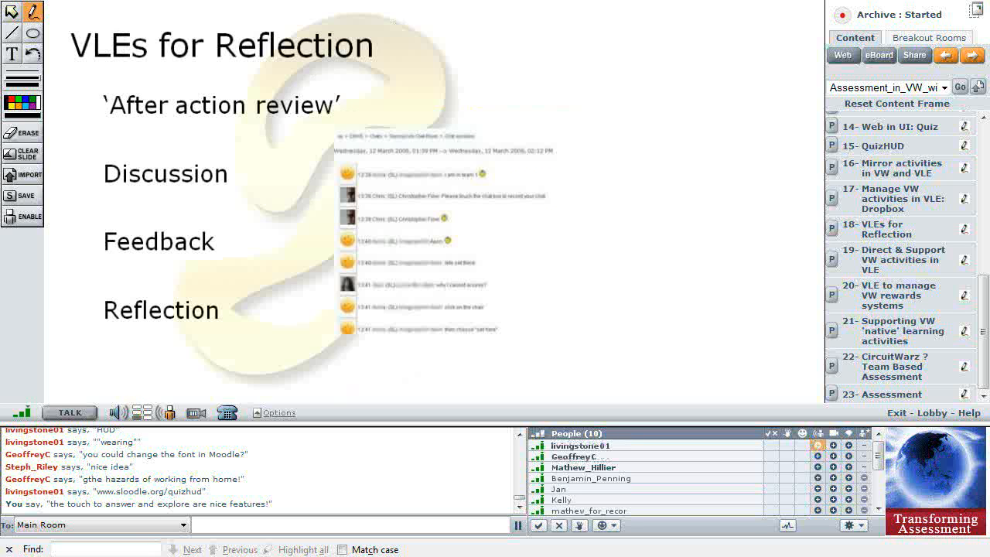